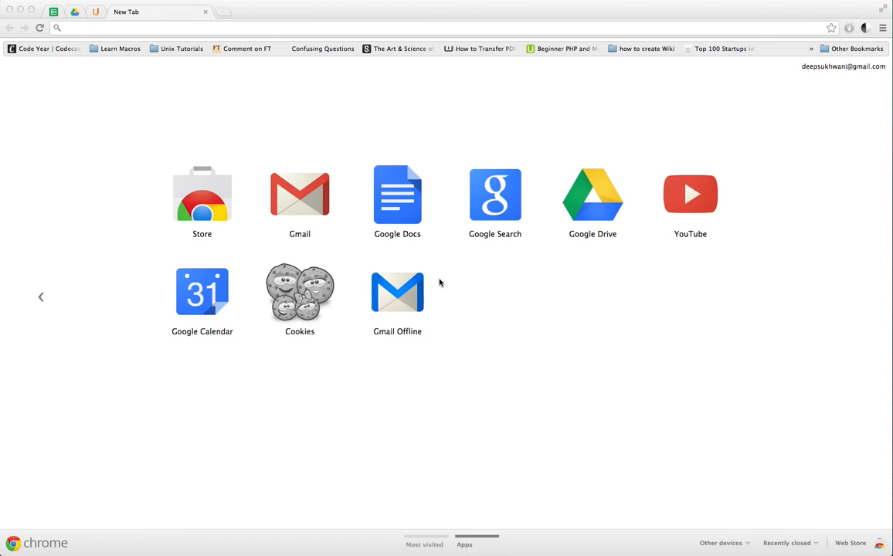
{"action": "mouse_move", "coordinate": [408, 306]}
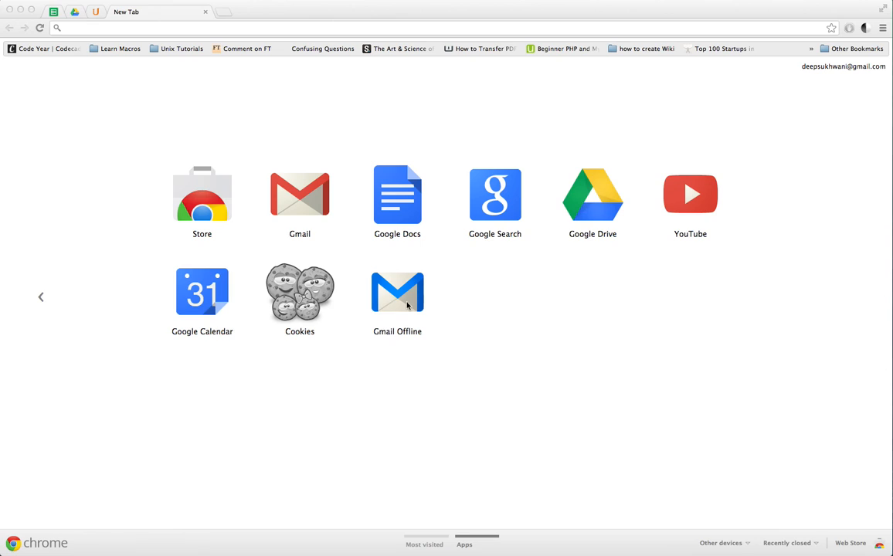
{"action": "mouse_move", "coordinate": [52, 280]}
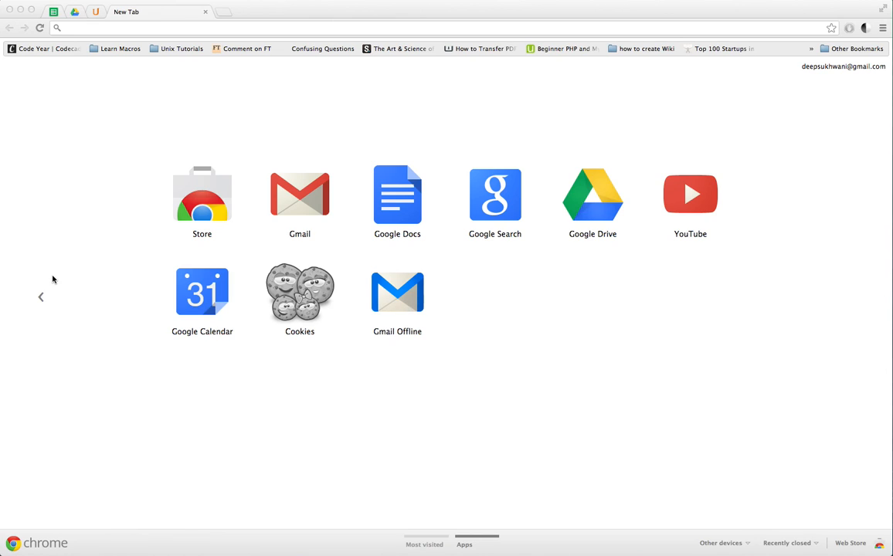
{"action": "mouse_move", "coordinate": [74, 281]}
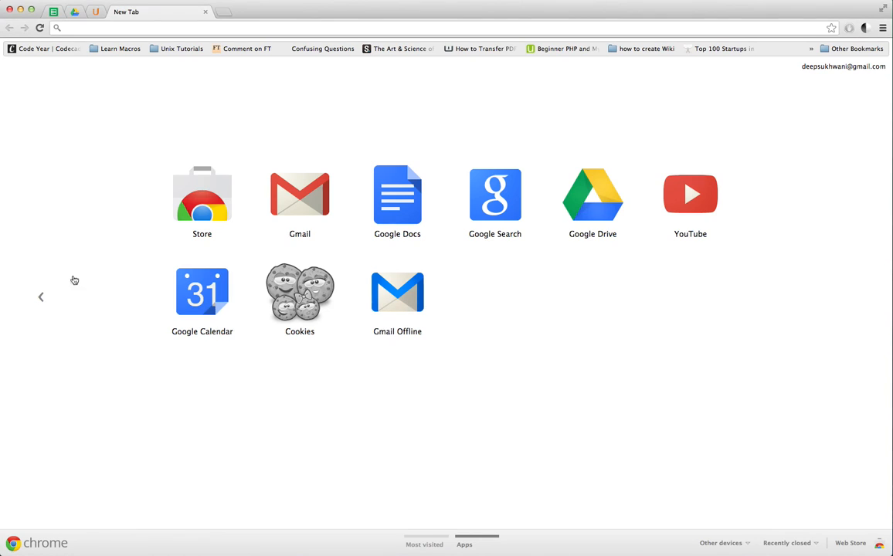
Launch the Gmail Offline app from Chrome's new-tab apps page.
{"action": "left_click", "coordinate": [423, 544]}
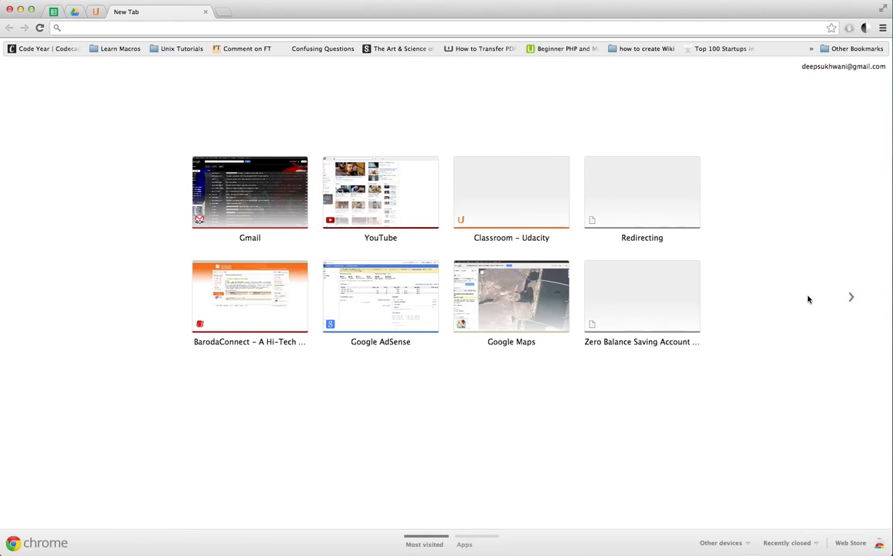
{"action": "left_click", "coordinate": [464, 544]}
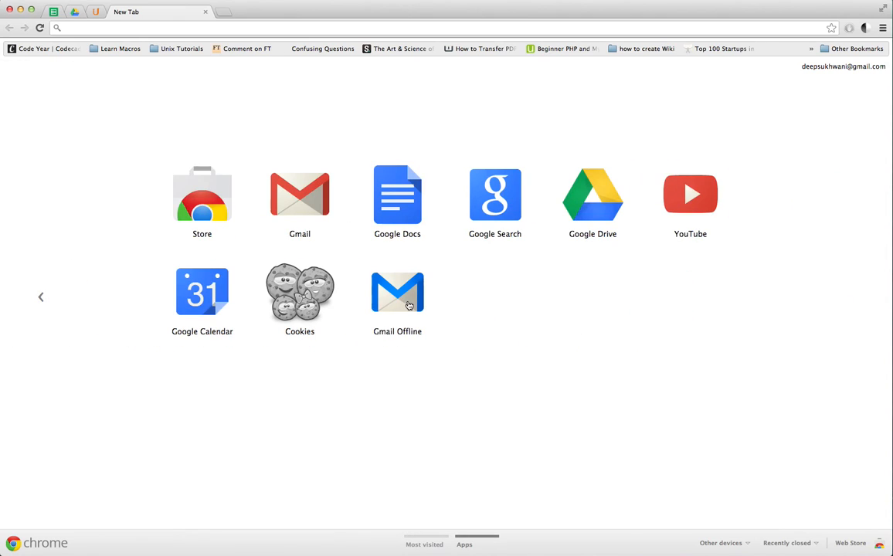
{"action": "mouse_move", "coordinate": [399, 301]}
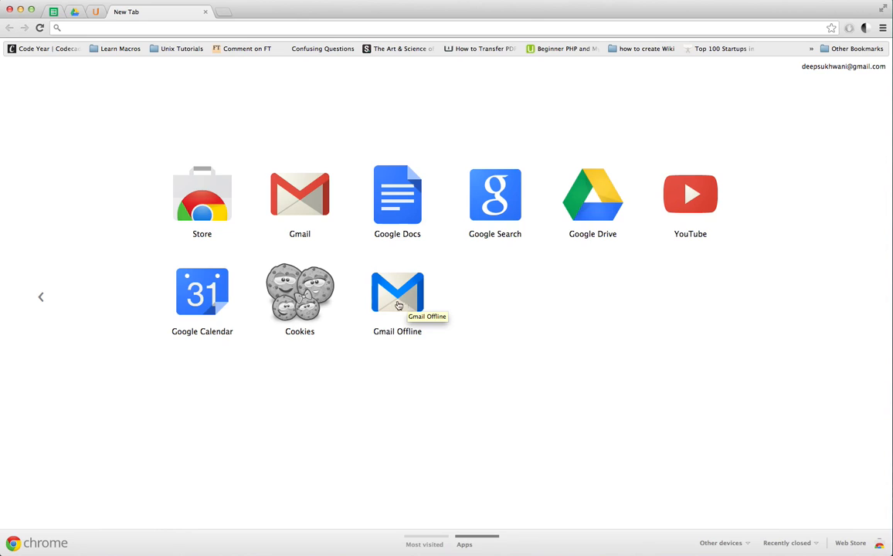
{"action": "left_click", "coordinate": [397, 292]}
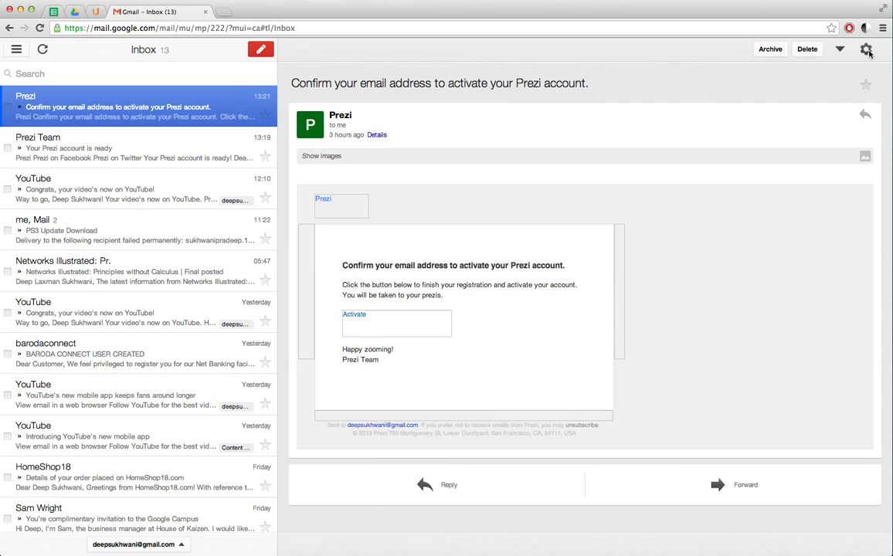
Show the offline mail settings from the gear icon at the top right.
{"action": "left_click", "coordinate": [867, 50]}
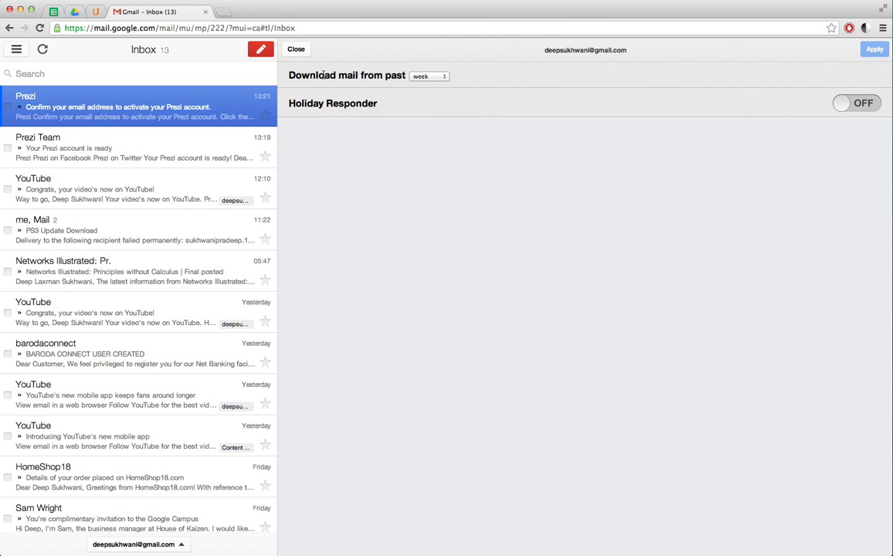
Choose month for 'Download mail from past', apply it, and return to the Prezi message.
{"action": "left_click", "coordinate": [428, 75]}
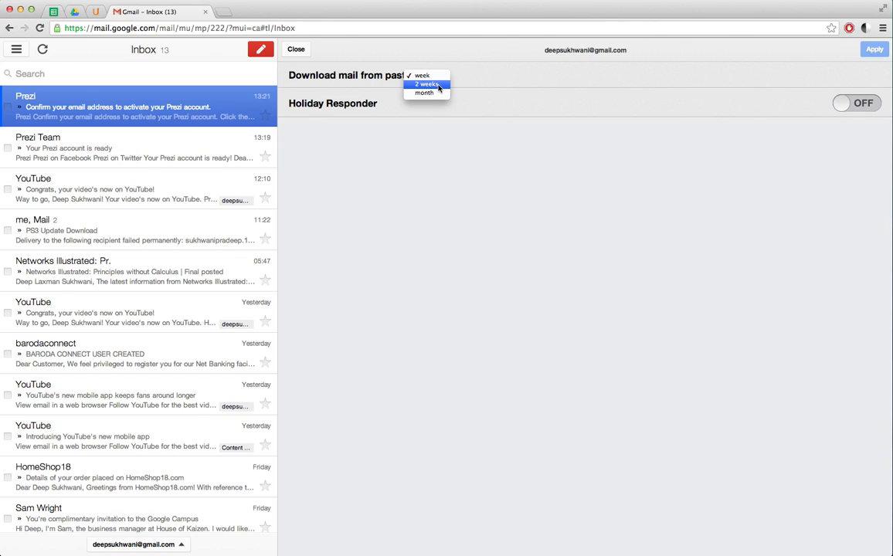
{"action": "mouse_move", "coordinate": [430, 84]}
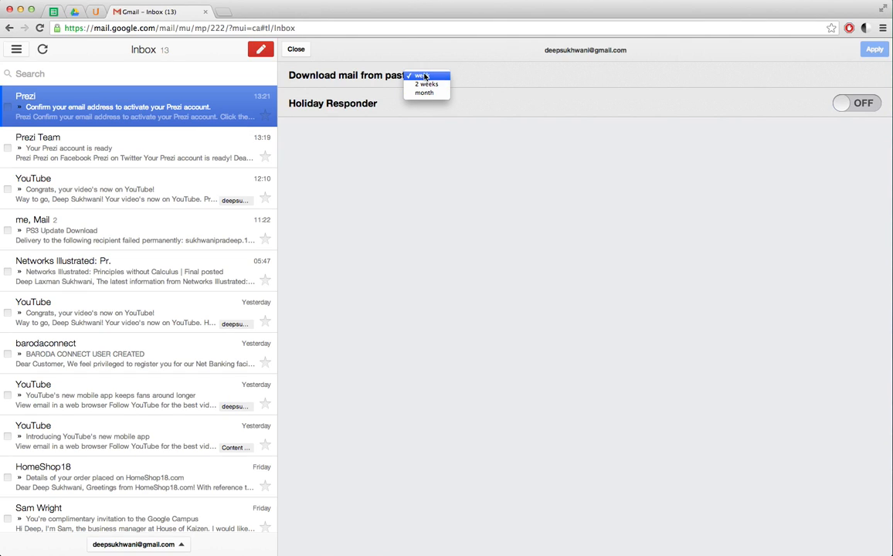
{"action": "left_click", "coordinate": [423, 93]}
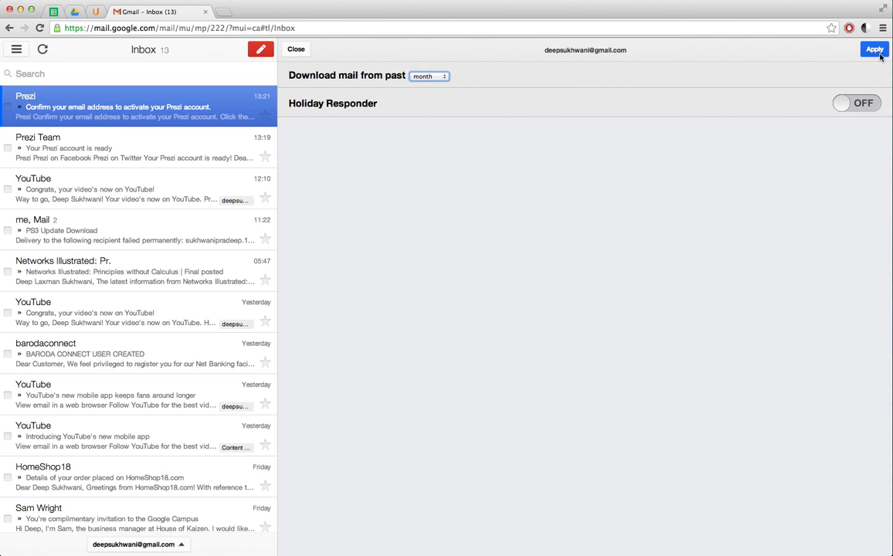
{"action": "left_click", "coordinate": [874, 49]}
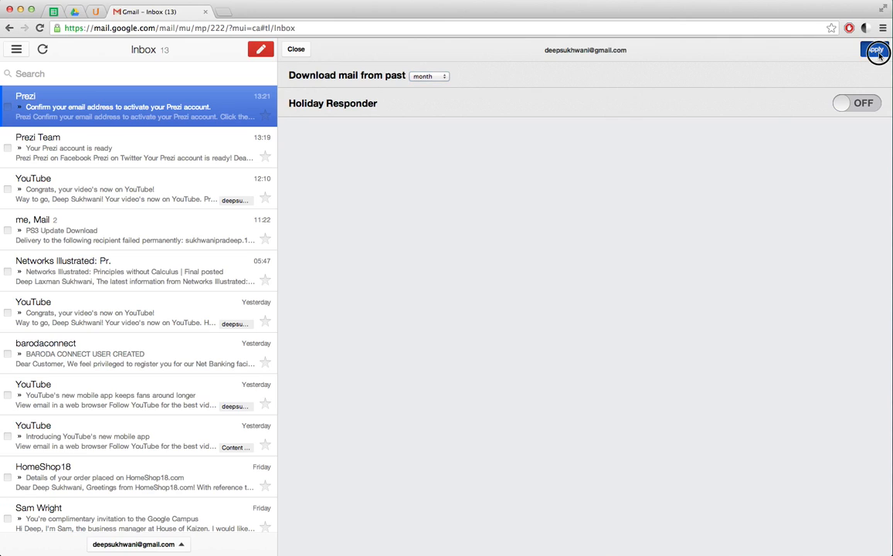
{"action": "left_click", "coordinate": [875, 49]}
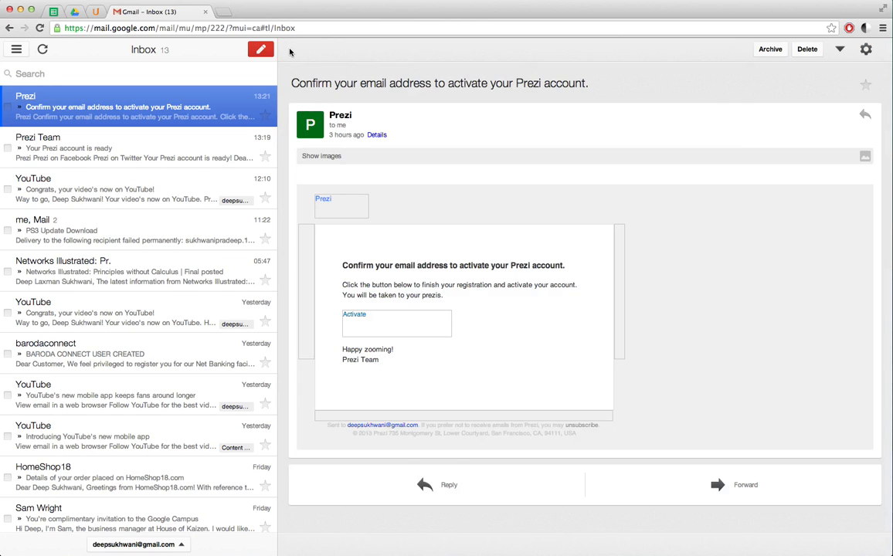
Reopen settings, set 'Download mail from past' to month, and save the preferences.
{"action": "left_click", "coordinate": [44, 48]}
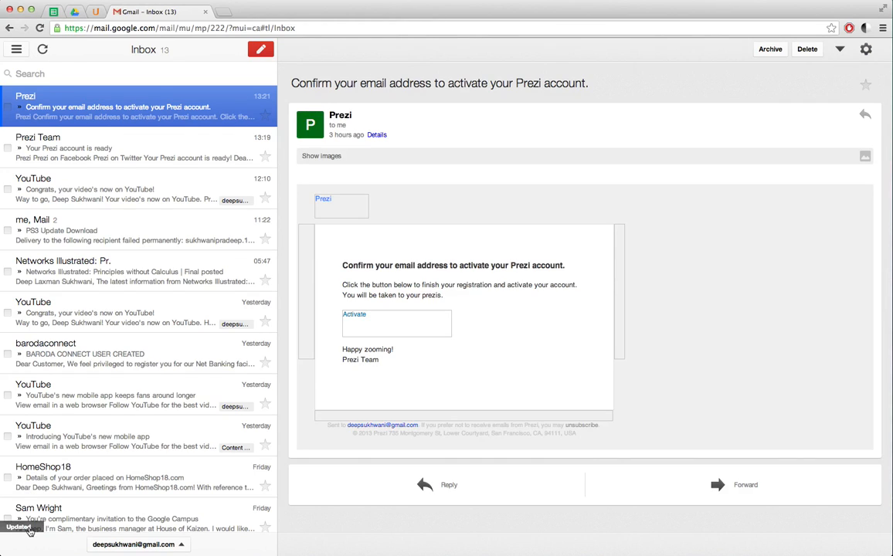
{"action": "mouse_move", "coordinate": [357, 251]}
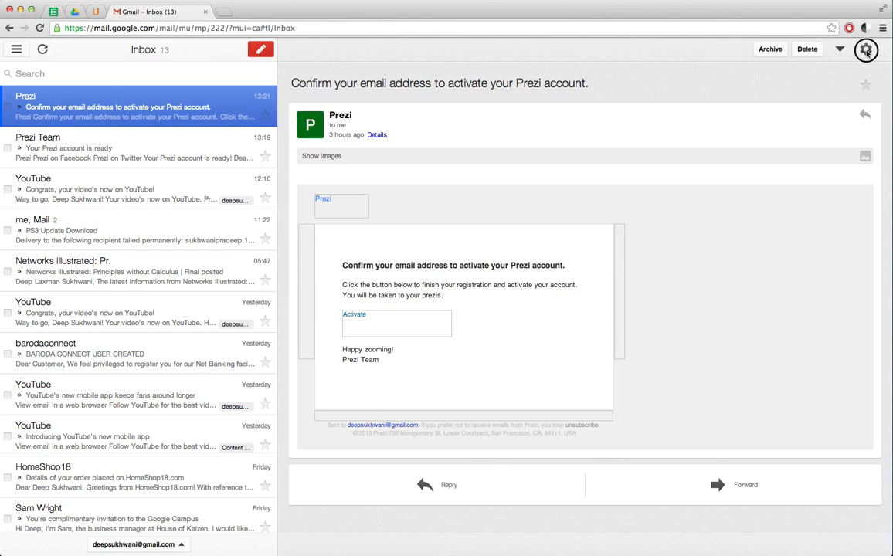
{"action": "left_click", "coordinate": [866, 49]}
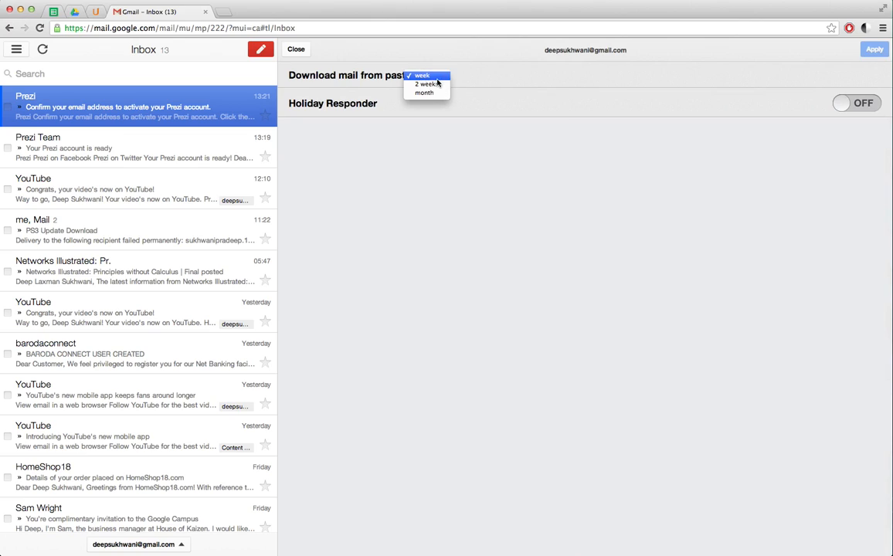
{"action": "left_click", "coordinate": [423, 93]}
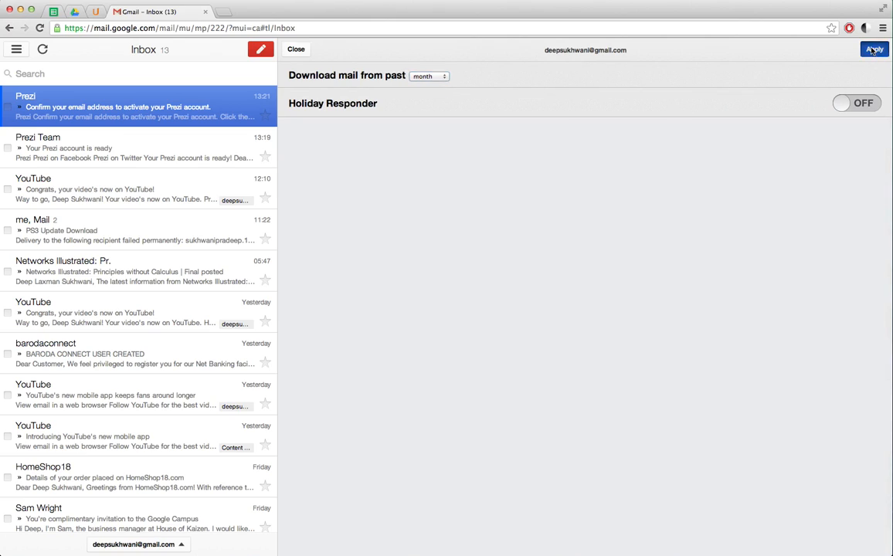
{"action": "left_click", "coordinate": [874, 48]}
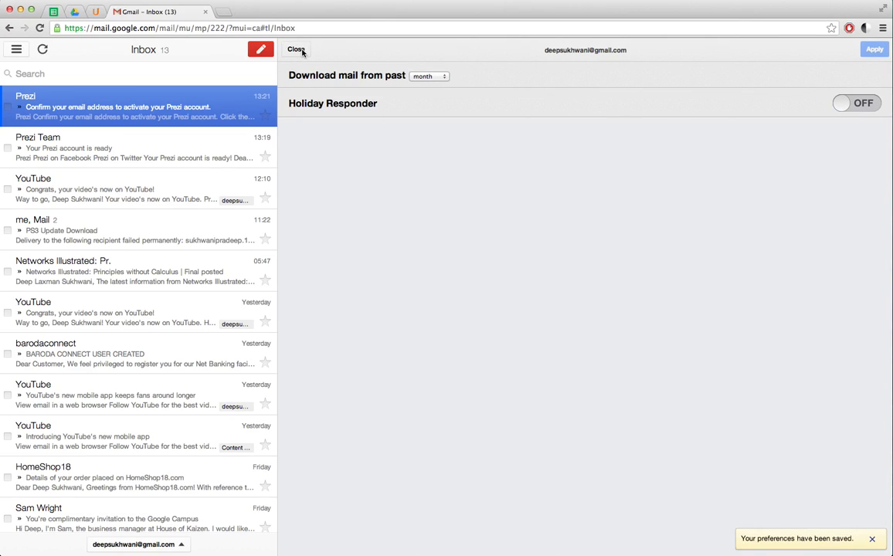